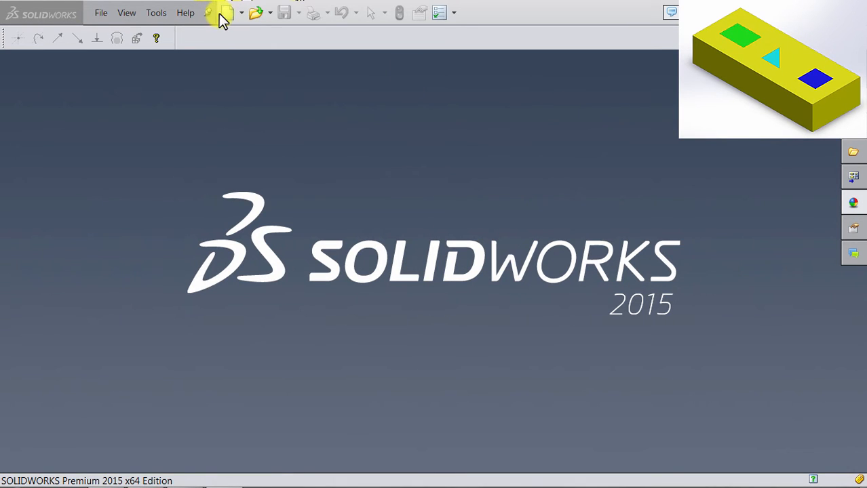
# Create a new assembly and insert Block_Coinc_parallel_prepend_2013.SLDPRT as its first component at the origin
pyautogui.click(228, 12)
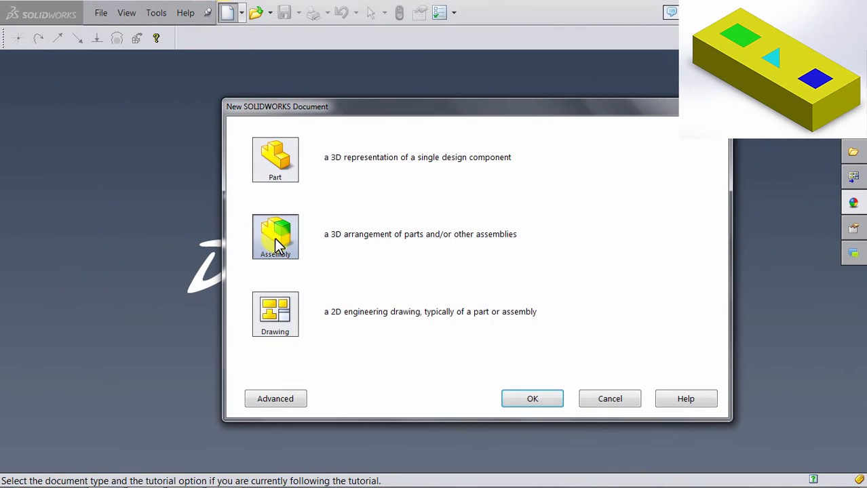
pyautogui.click(532, 398)
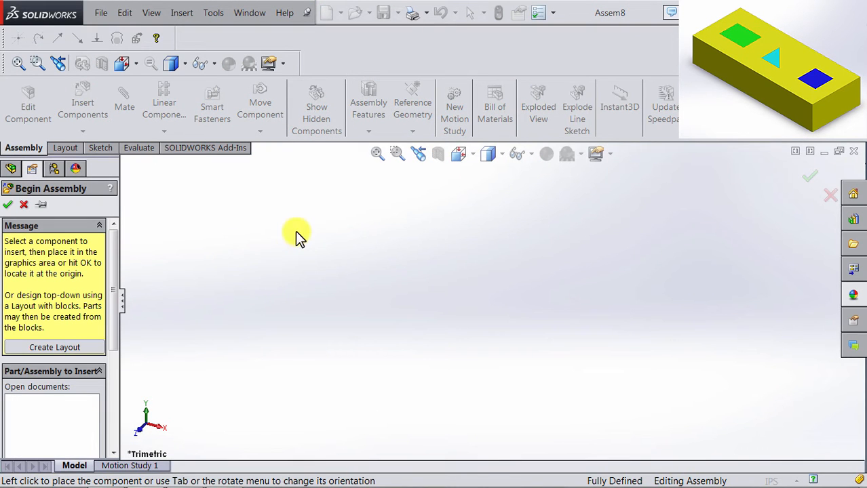
pyautogui.scroll(-3)
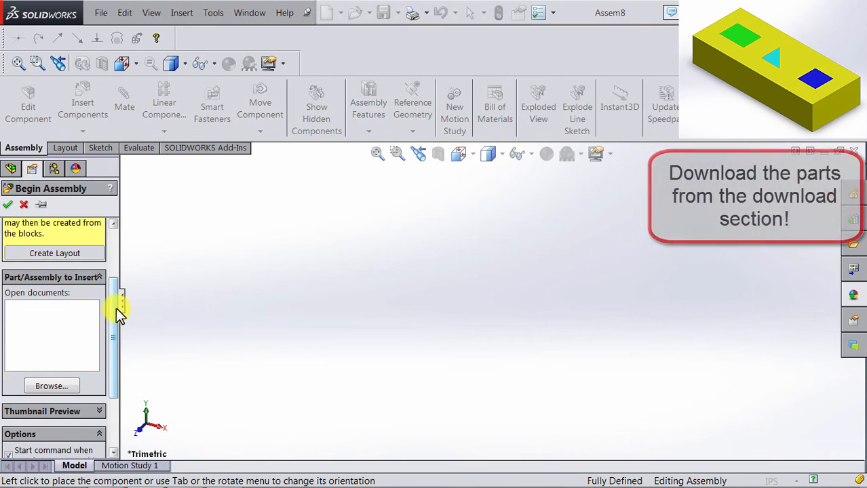
pyautogui.click(51, 386)
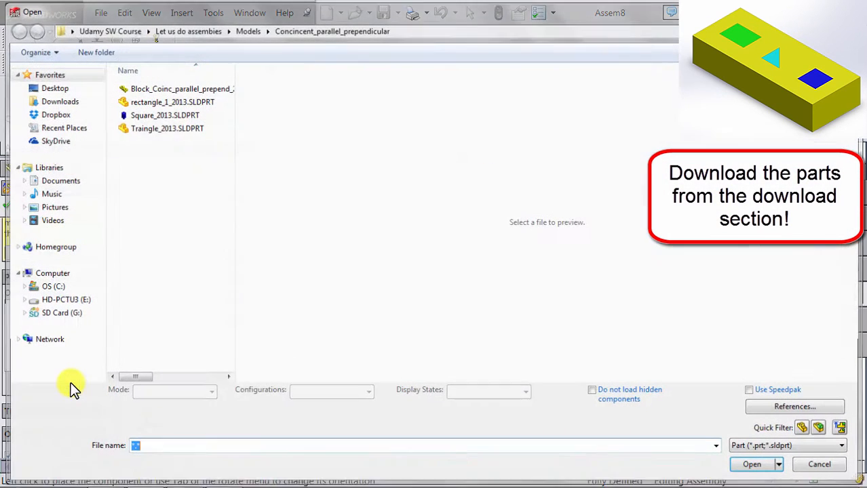
pyautogui.moveTo(230, 108)
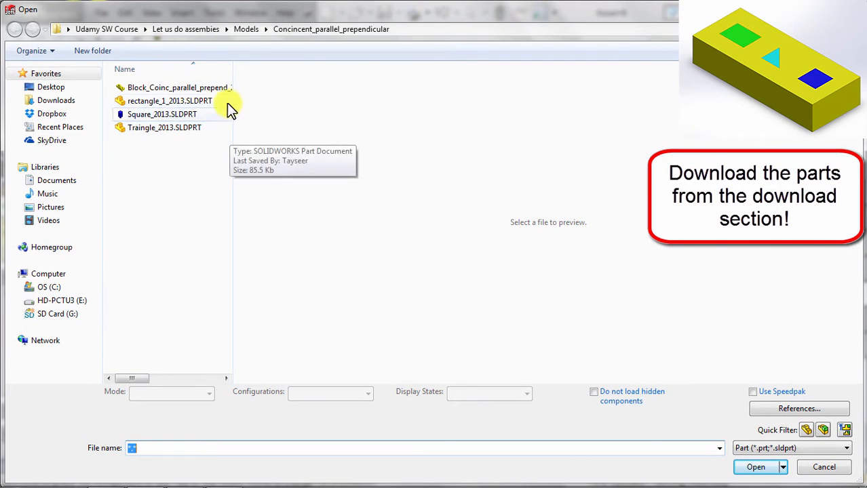
pyautogui.click(170, 87)
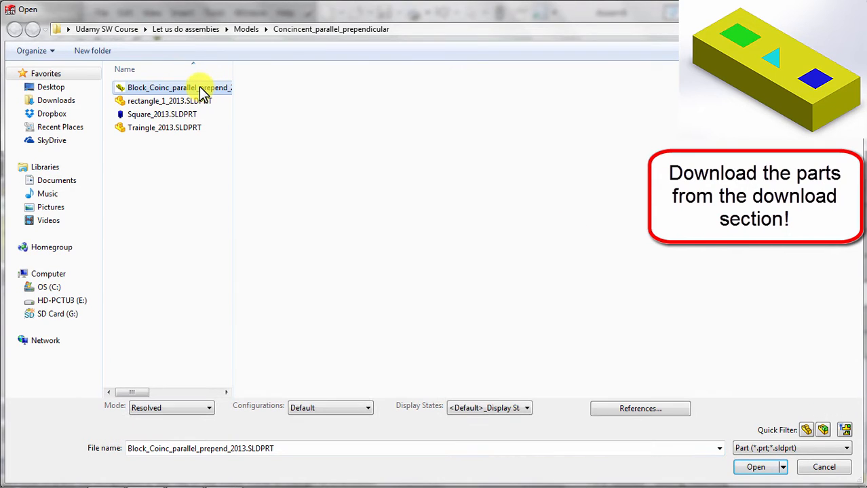
pyautogui.moveTo(215, 129)
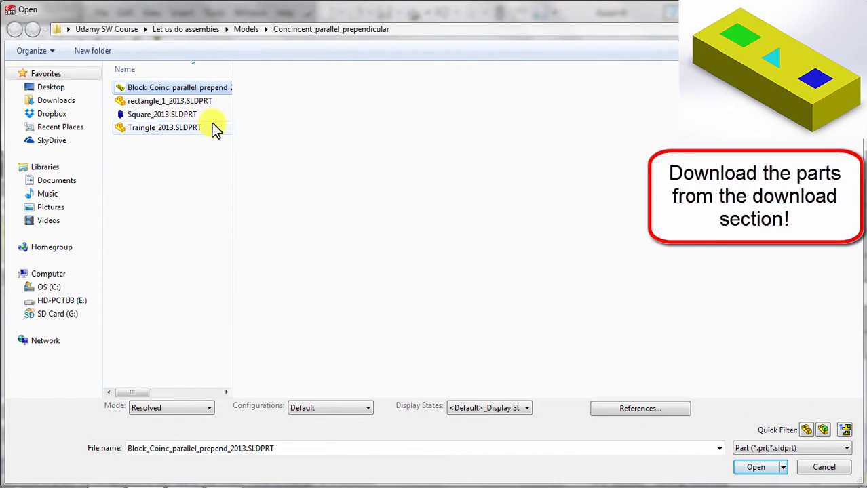
pyautogui.moveTo(154, 101)
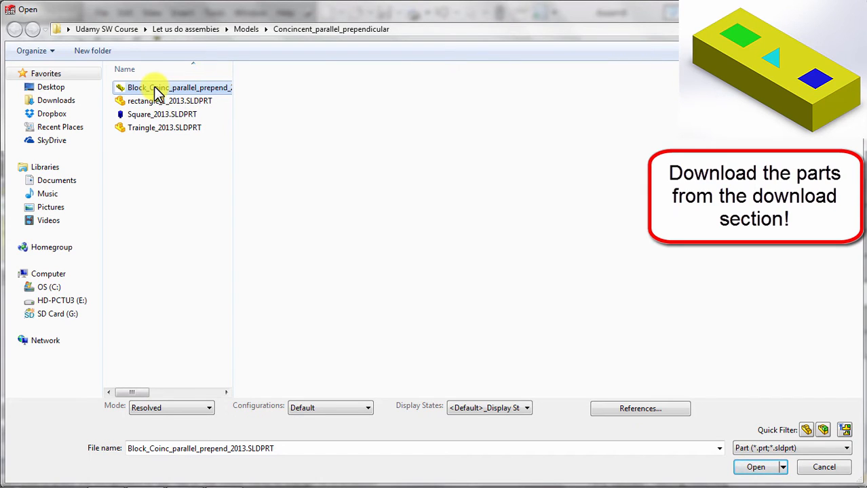
pyautogui.click(754, 467)
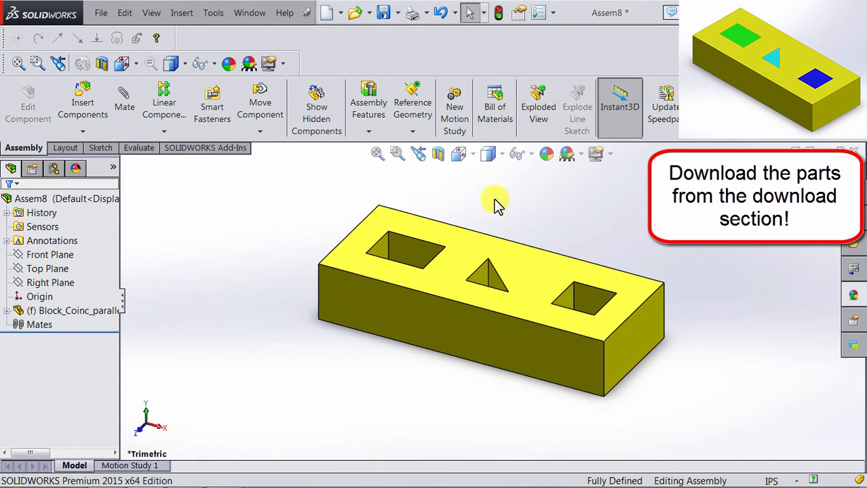
pyautogui.moveTo(197, 227)
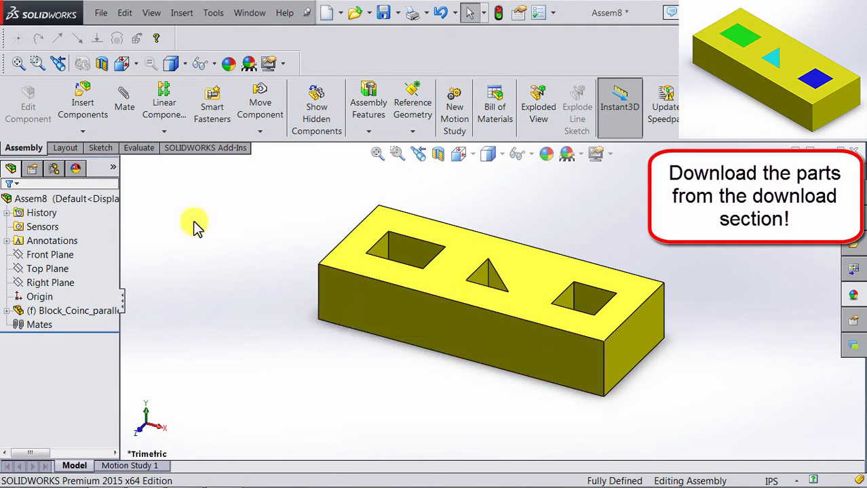
pyautogui.moveTo(152, 224)
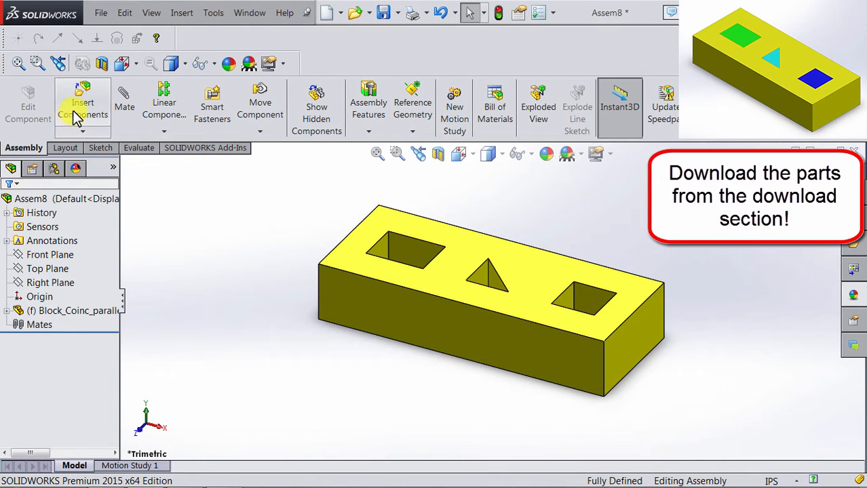
# Insert the rectangle, square and triangle peg parts and place them beside the block
pyautogui.click(82, 106)
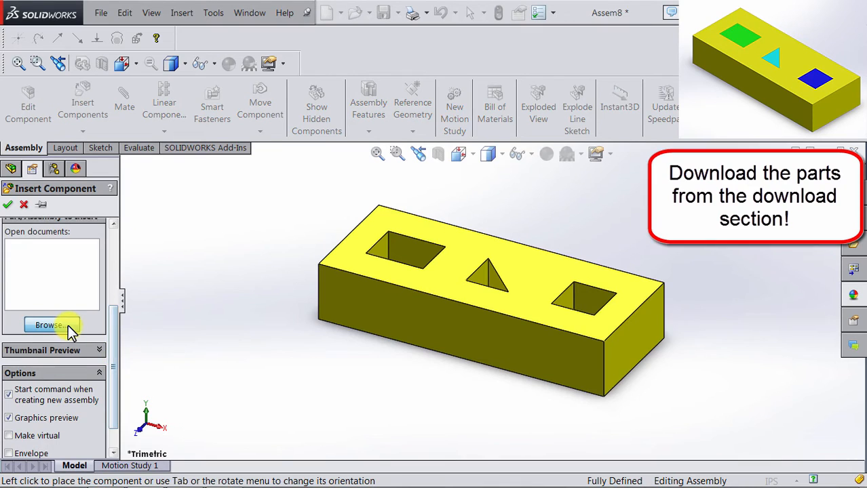
pyautogui.click(52, 326)
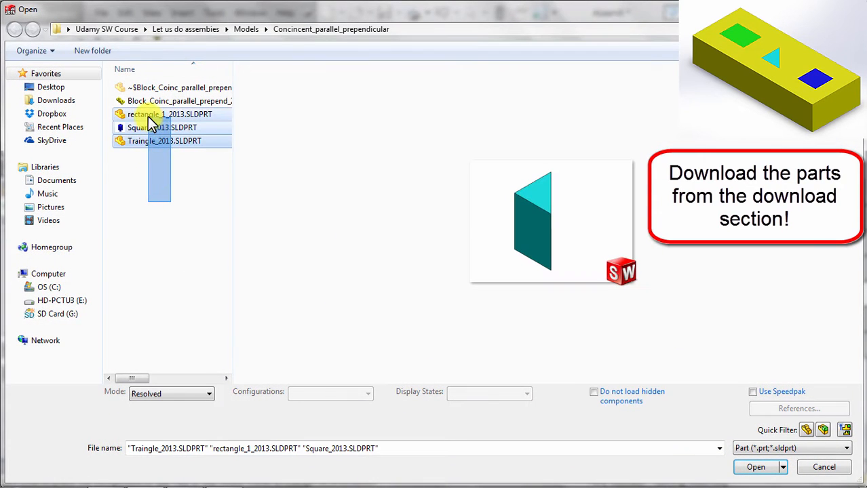
pyautogui.moveTo(230, 192)
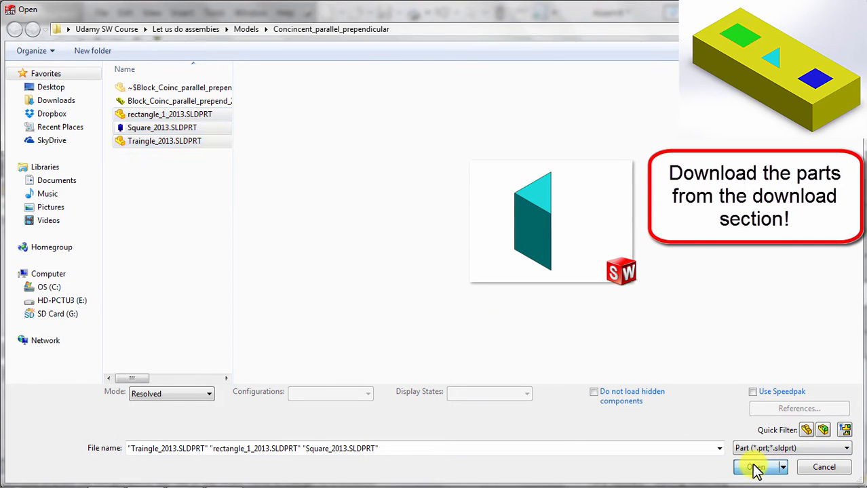
pyautogui.click(751, 466)
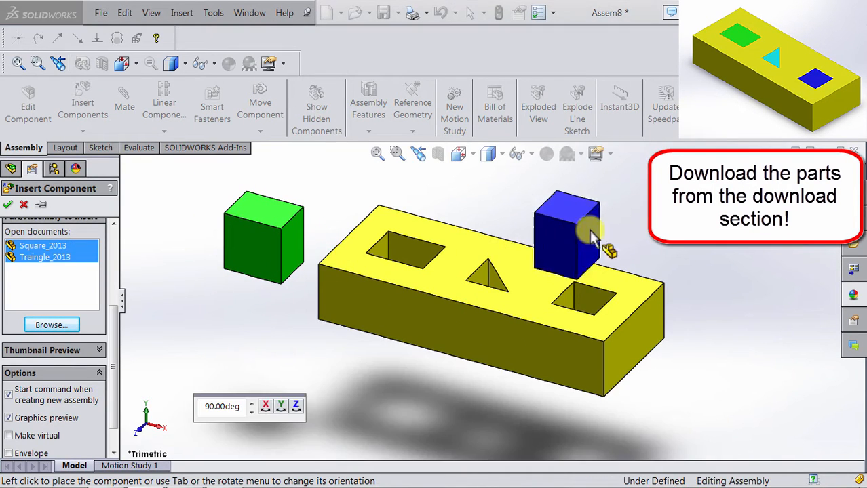
pyautogui.click(567, 237)
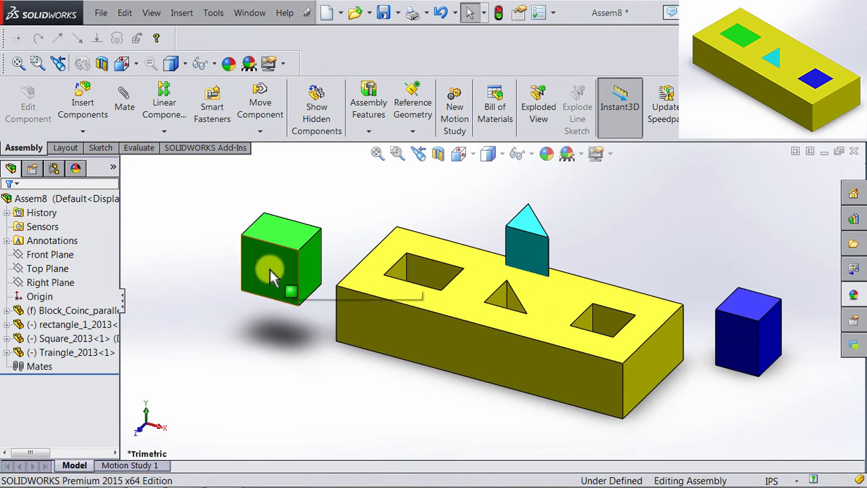
pyautogui.moveTo(271, 269)
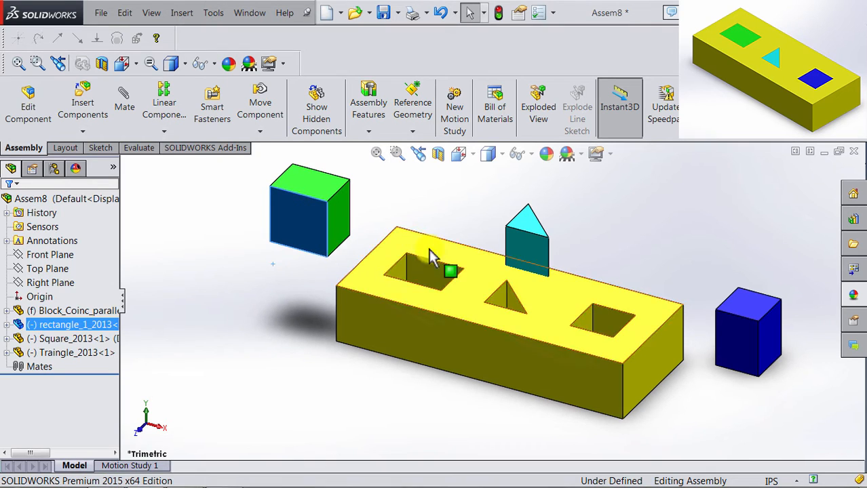
# Rotate the rectangle peg to a new orientation and start the Mate command
pyautogui.moveTo(451, 272); pyautogui.dragTo(468, 280)
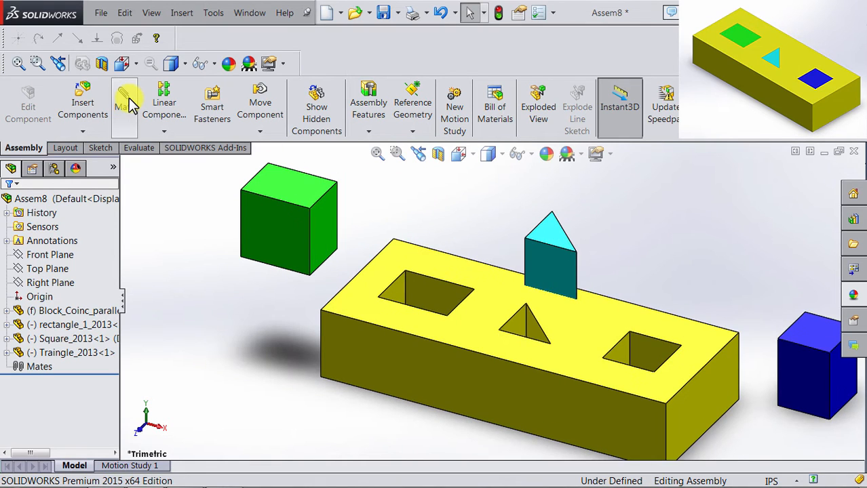
pyautogui.click(124, 102)
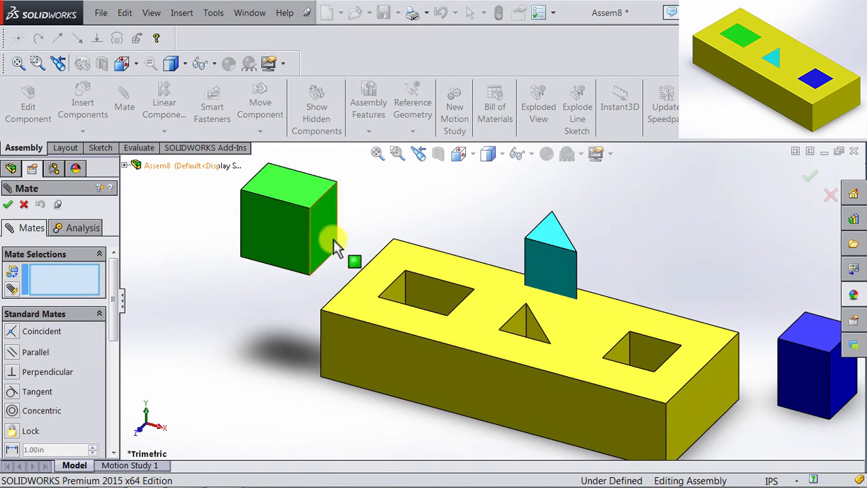
# Select the rectangle peg's top face and the block's top face, try Parallel, then choose Coincident
pyautogui.click(404, 234)
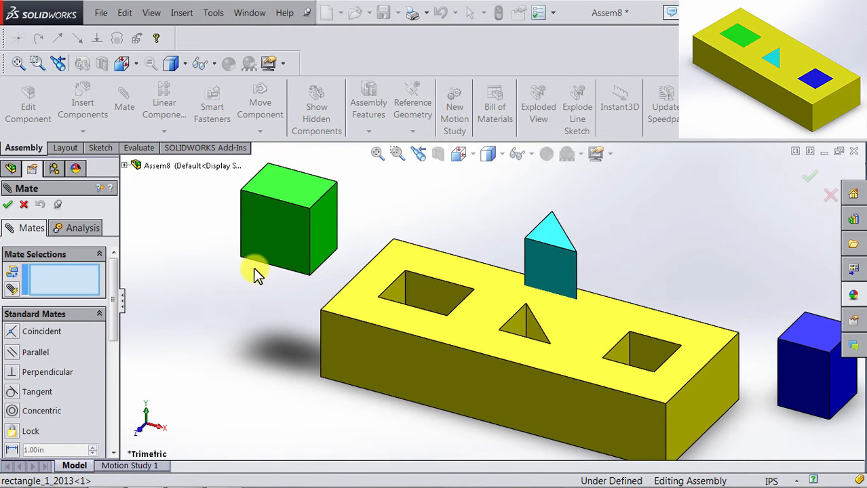
pyautogui.moveTo(219, 200)
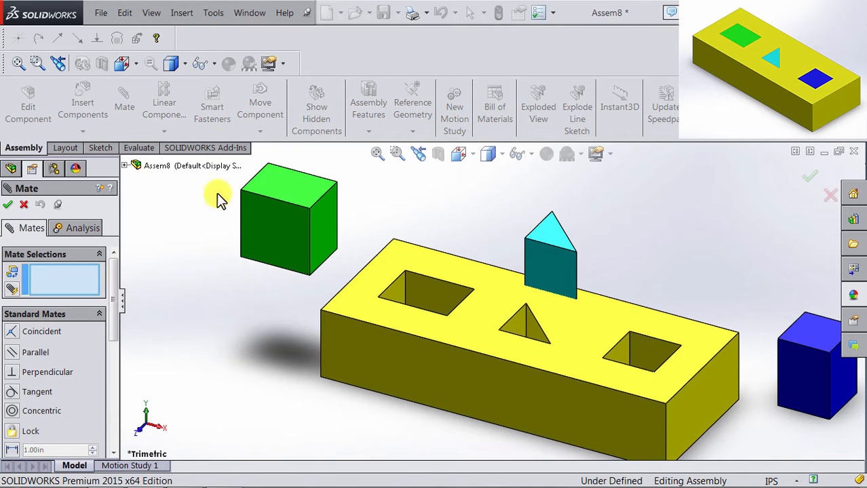
pyautogui.click(285, 188)
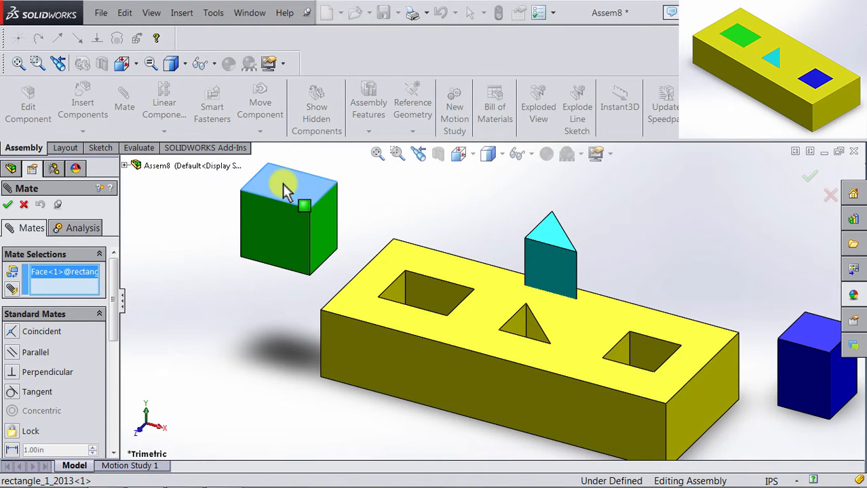
pyautogui.moveTo(373, 315)
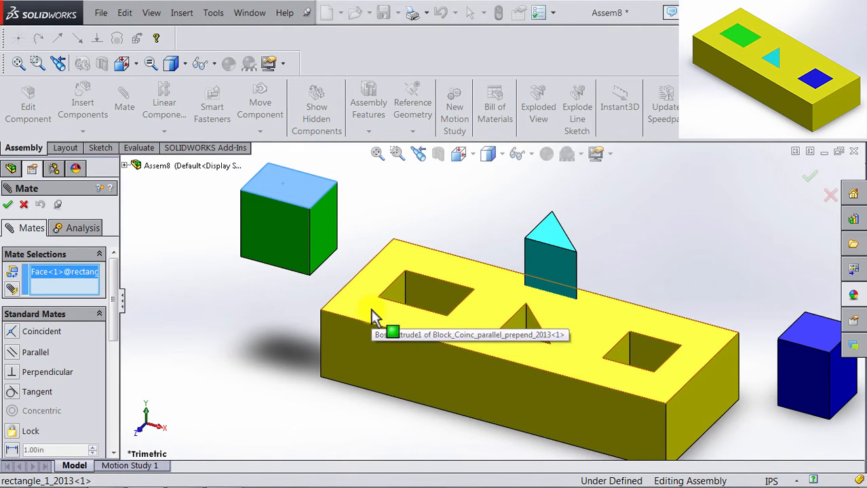
pyautogui.moveTo(340, 324)
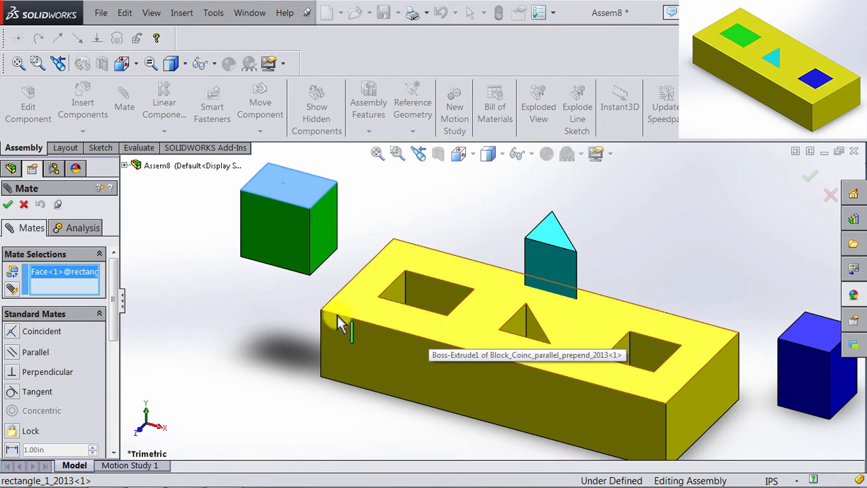
pyautogui.moveTo(285, 190)
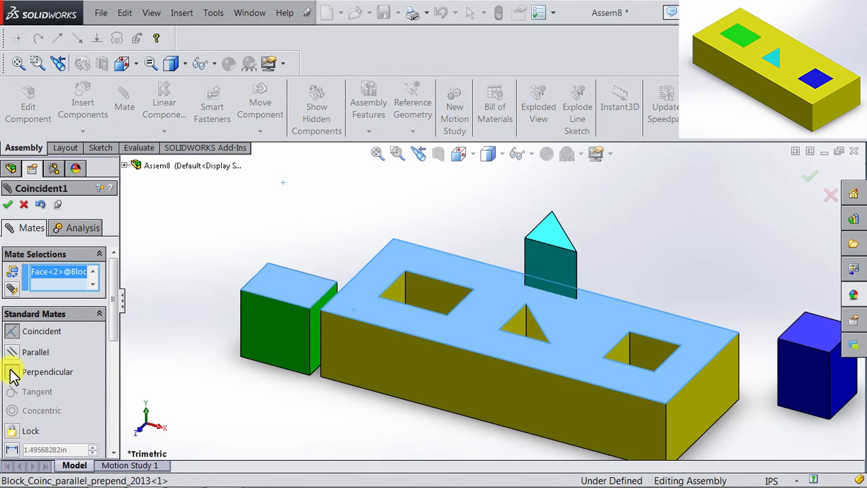
pyautogui.click(46, 372)
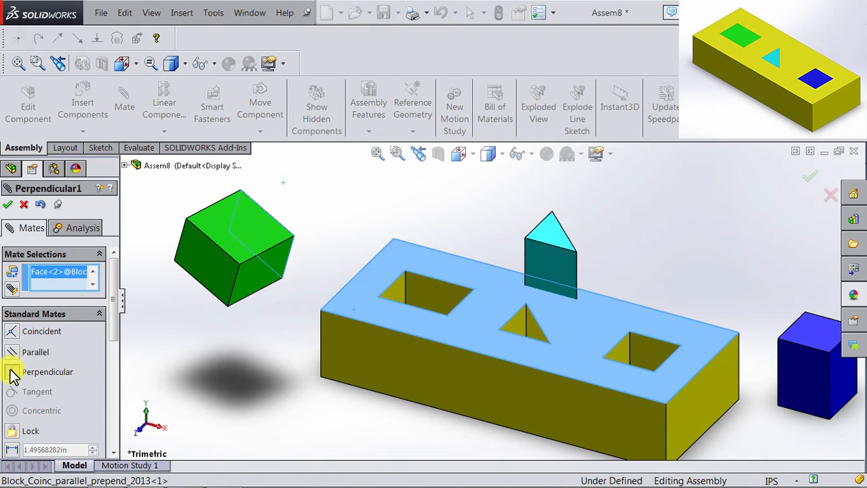
pyautogui.click(35, 353)
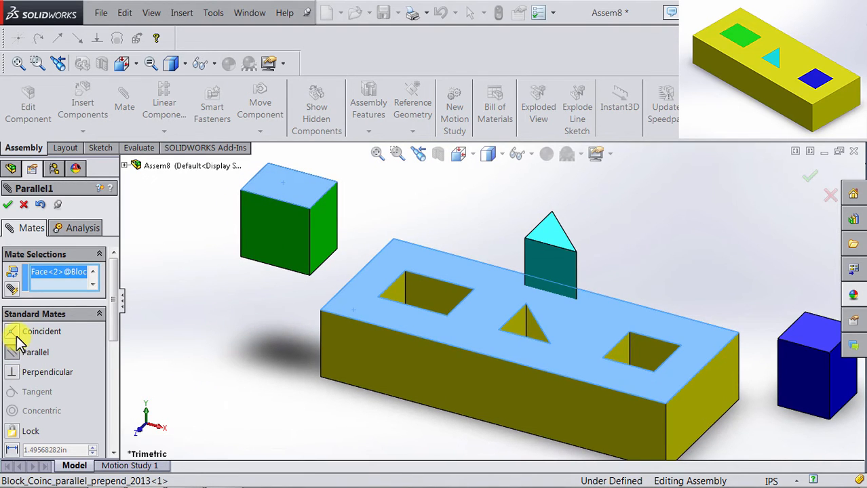
pyautogui.click(42, 331)
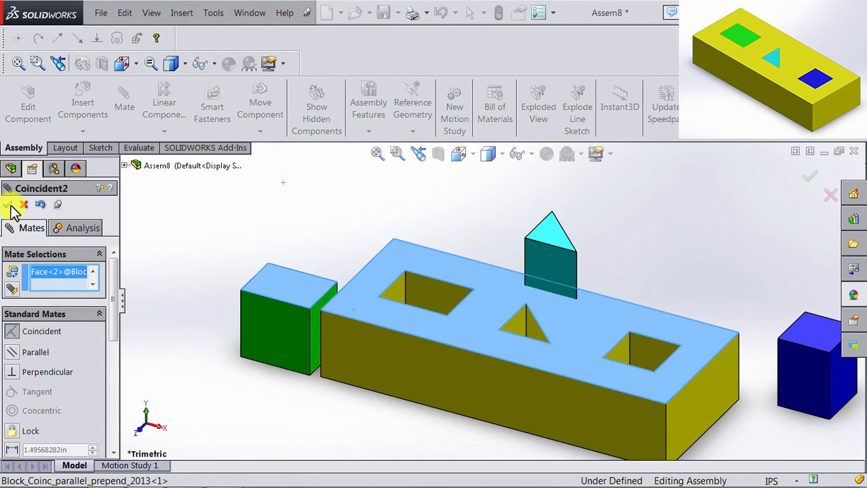
# Accept the coincident face mate and slide the green peg away from the block's side
pyautogui.click(9, 204)
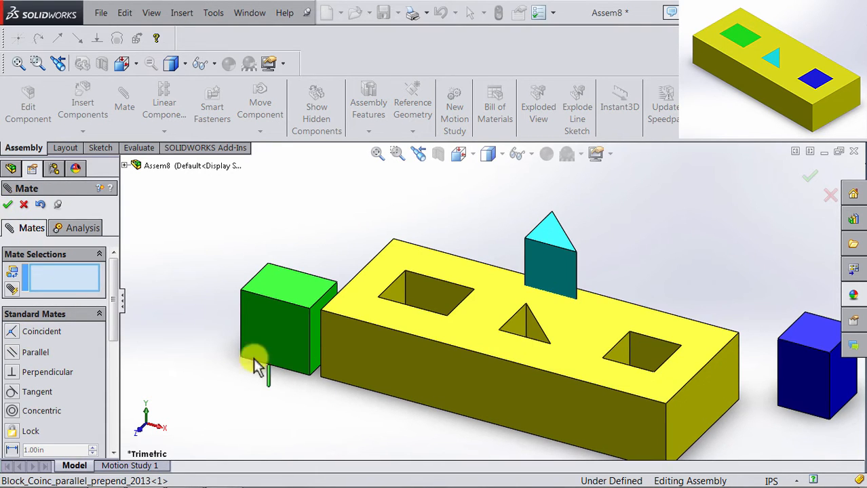
pyautogui.moveTo(274, 319)
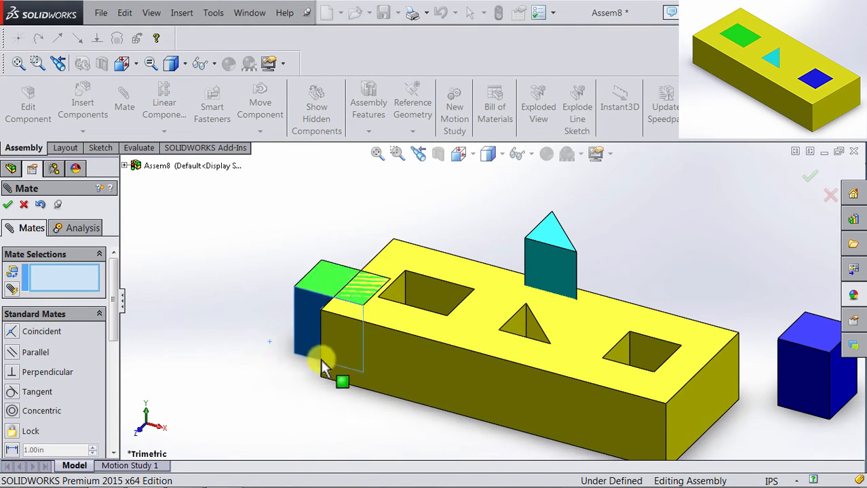
pyautogui.moveTo(325, 366); pyautogui.dragTo(265, 292)
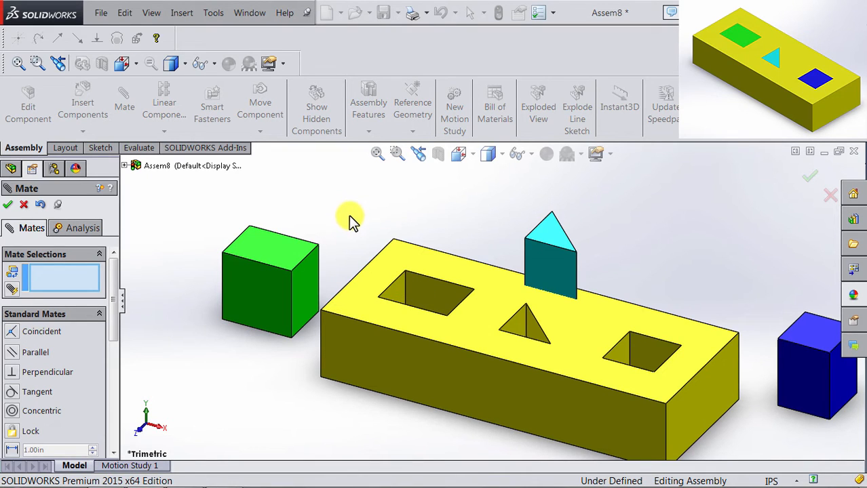
pyautogui.moveTo(296, 278)
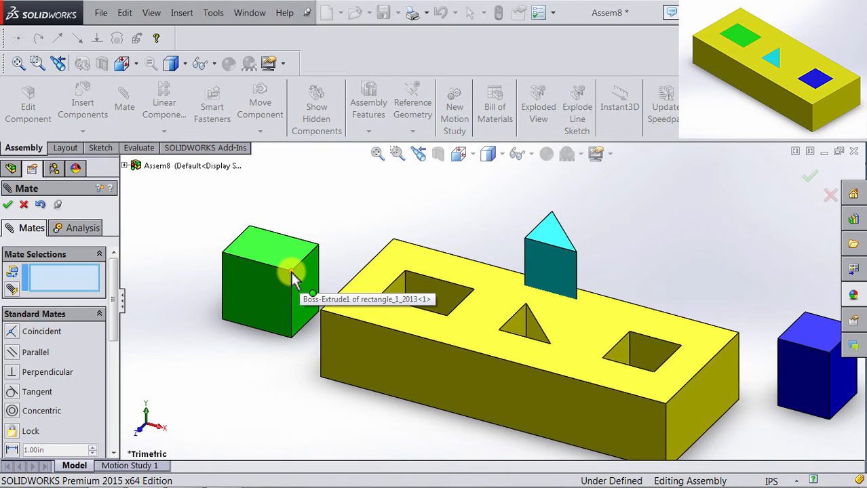
# Make a top corner of the green peg coincident with the rectangular slot's corner
pyautogui.click(291, 271)
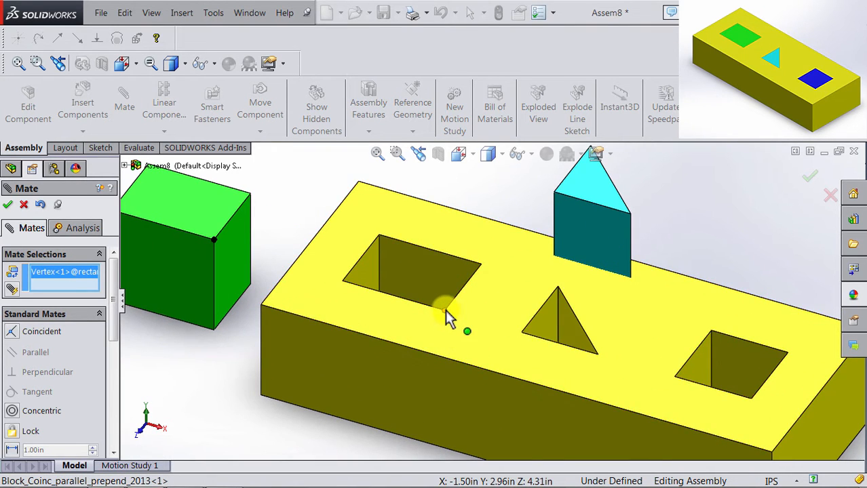
pyautogui.click(444, 309)
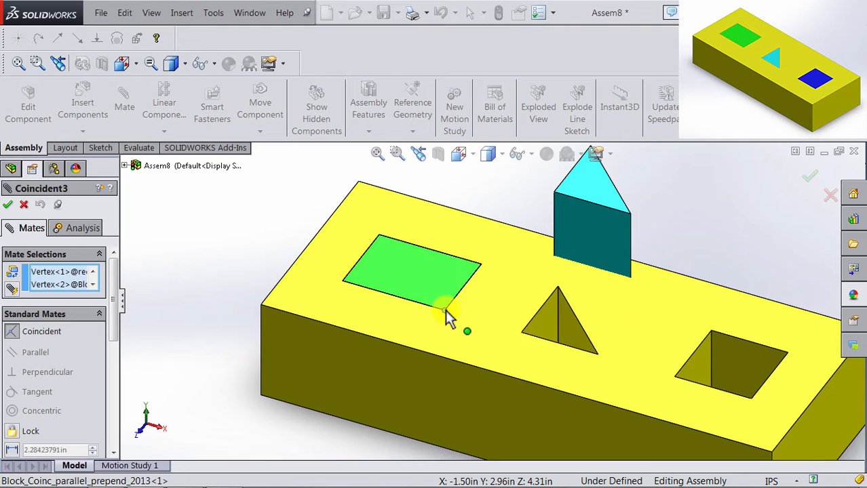
pyautogui.click(445, 311)
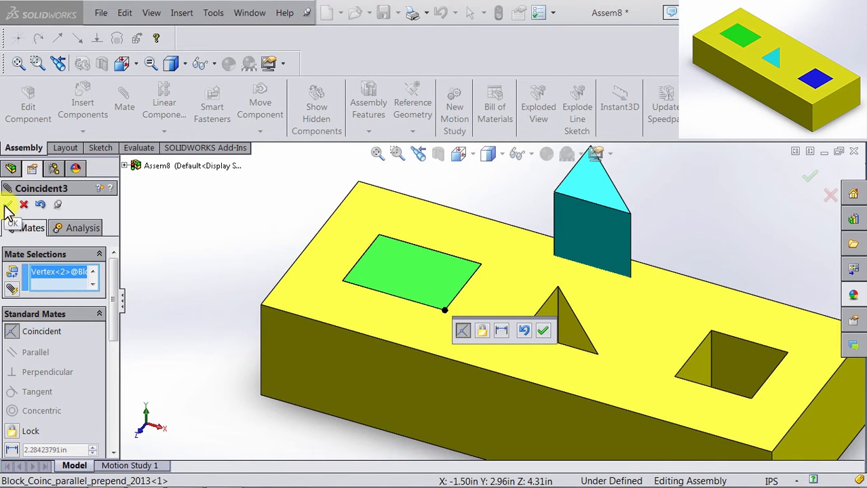
pyautogui.click(8, 205)
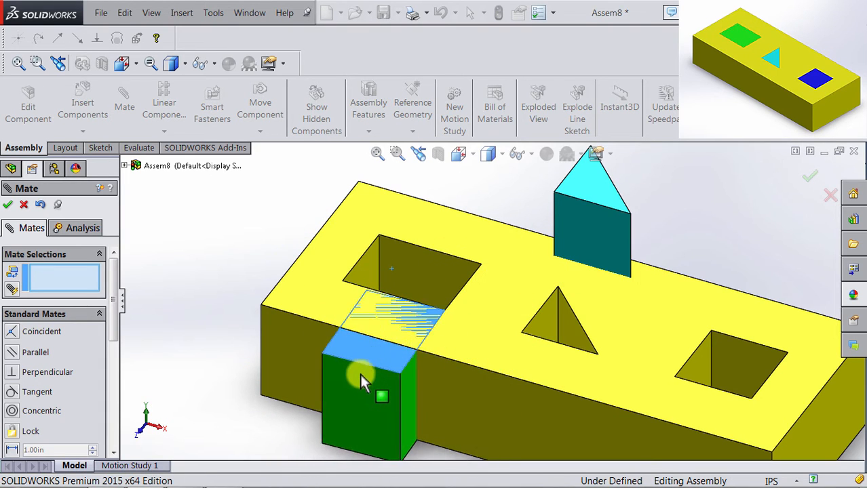
# Add a second corner-to-corner coincident mate seating the green peg flush in the rectangular slot
pyautogui.moveTo(363, 380); pyautogui.dragTo(414, 445)
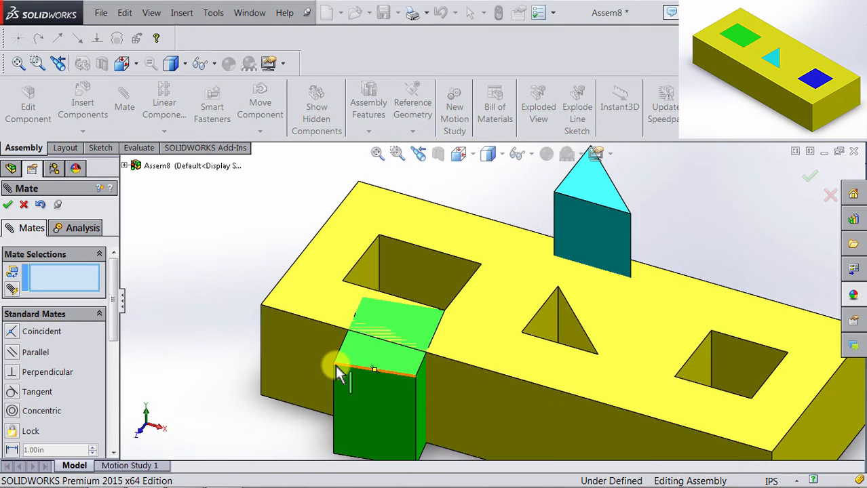
pyautogui.click(377, 278)
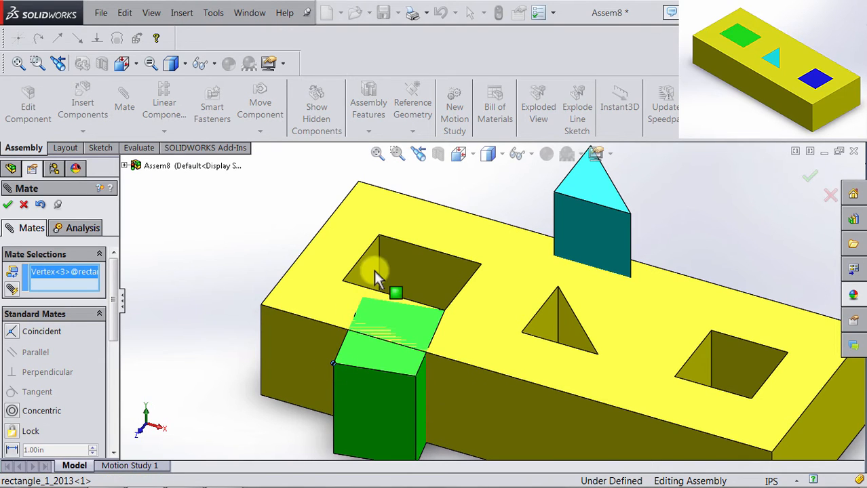
pyautogui.moveTo(382, 241)
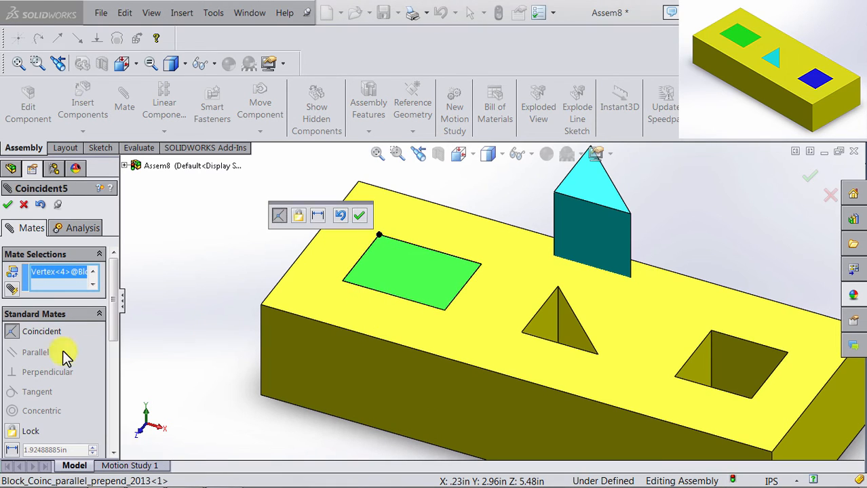
pyautogui.moveTo(25, 288)
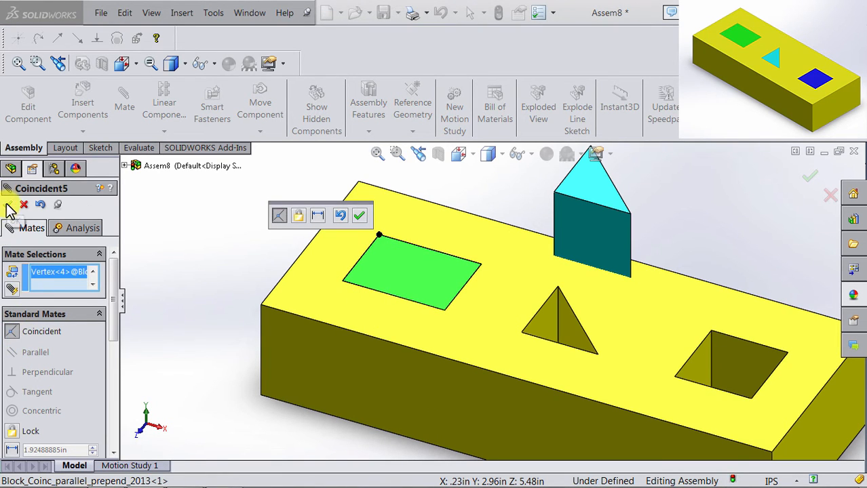
pyautogui.click(360, 216)
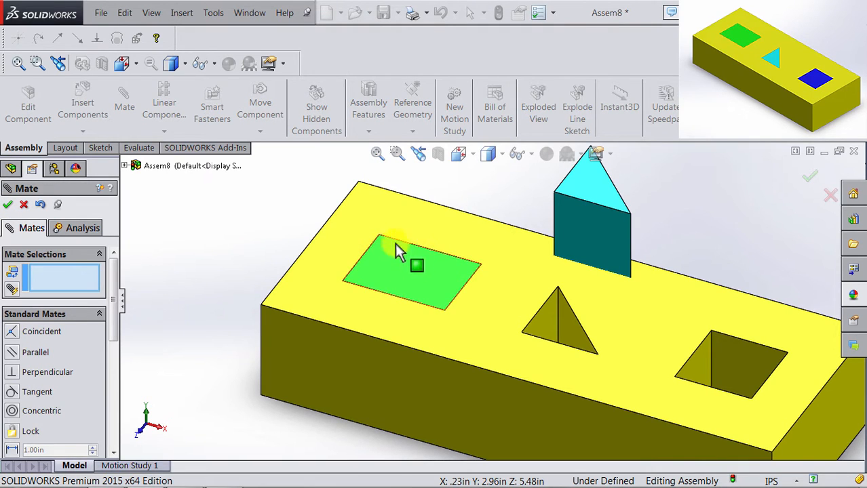
pyautogui.moveTo(440, 271)
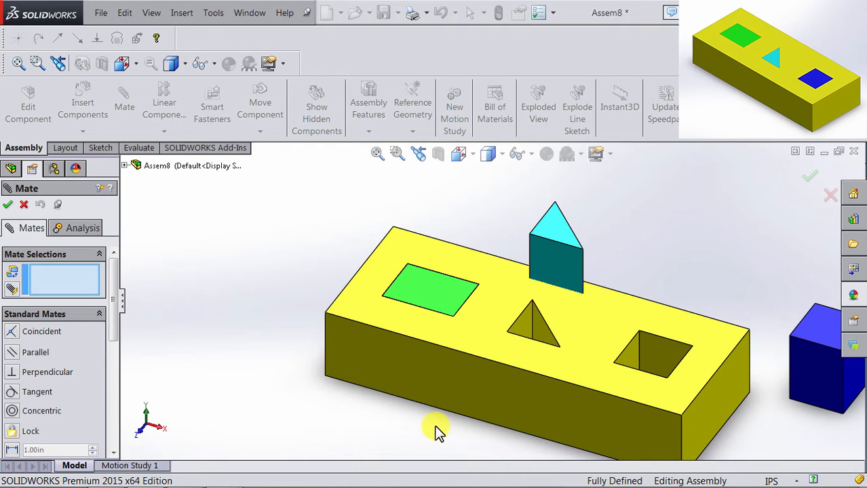
pyautogui.moveTo(216, 327)
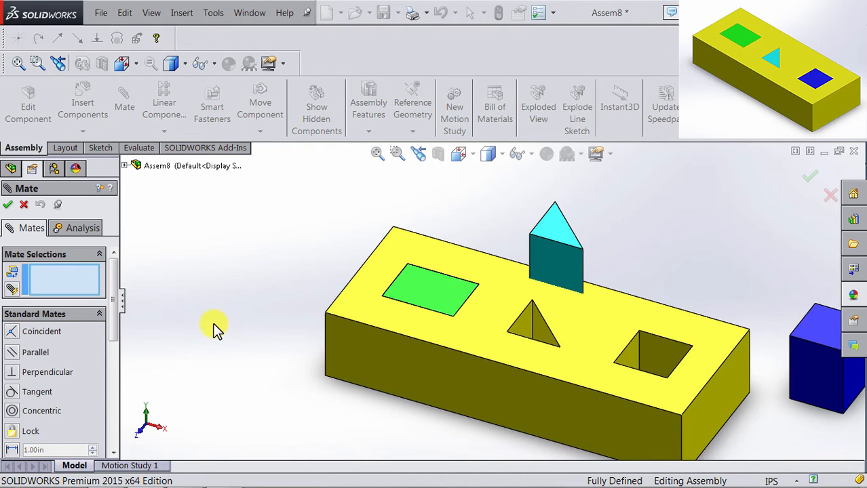
pyautogui.moveTo(215, 332)
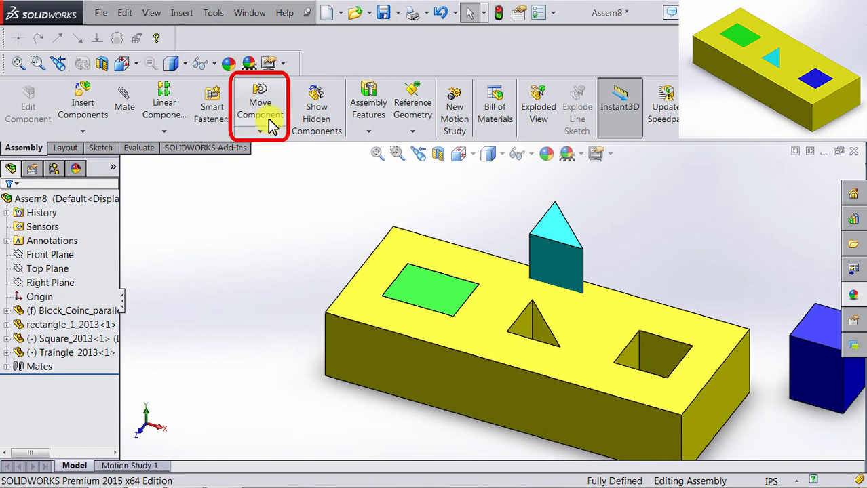
pyautogui.moveTo(264, 135)
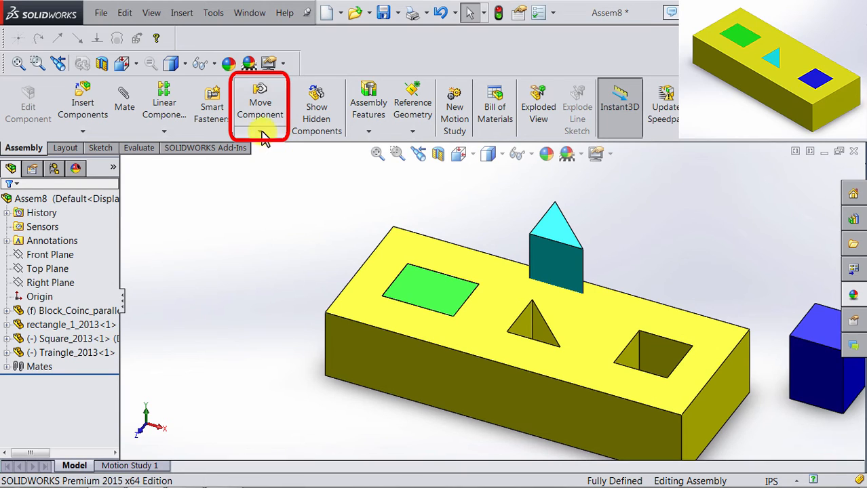
# Move the triangle peg over the block and rotate it to a tilted orientation with Move/Rotate Component
pyautogui.click(261, 106)
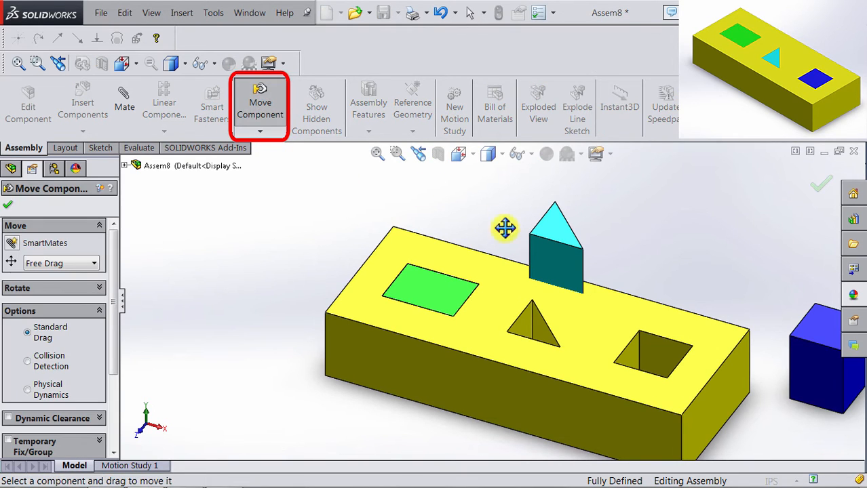
pyautogui.moveTo(553, 244); pyautogui.dragTo(464, 244)
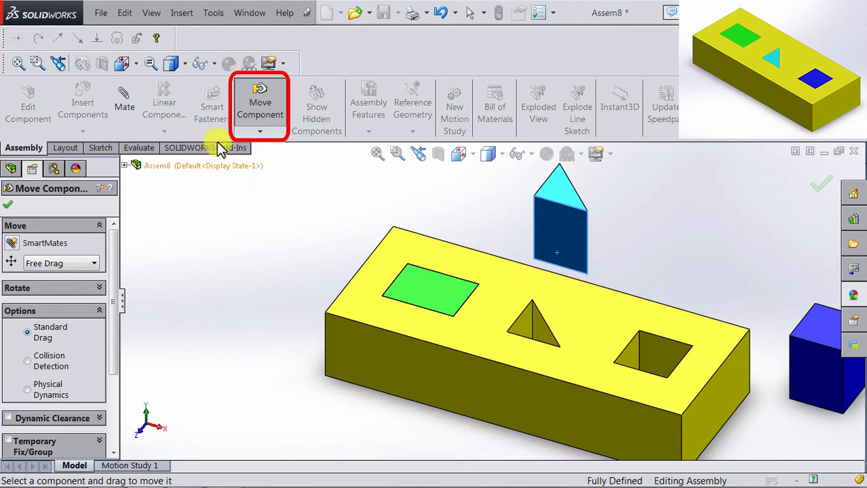
pyautogui.click(261, 130)
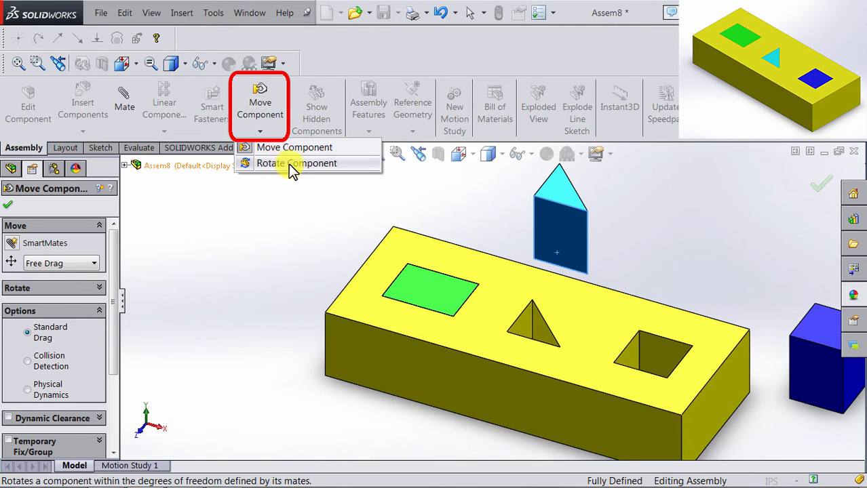
pyautogui.click(296, 163)
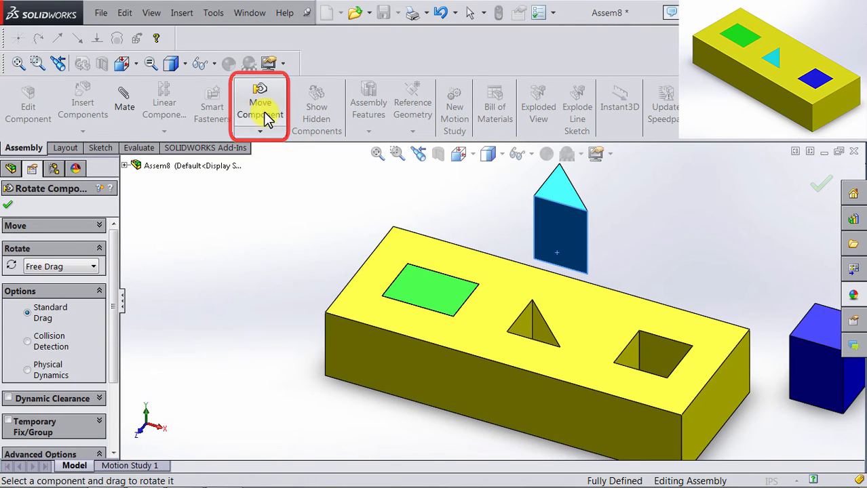
pyautogui.moveTo(556, 211); pyautogui.dragTo(590, 217)
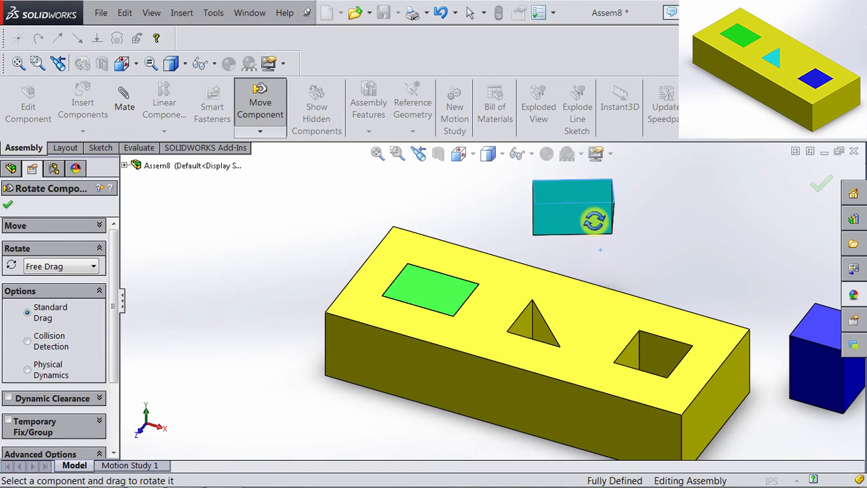
pyautogui.moveTo(572, 206); pyautogui.dragTo(590, 214)
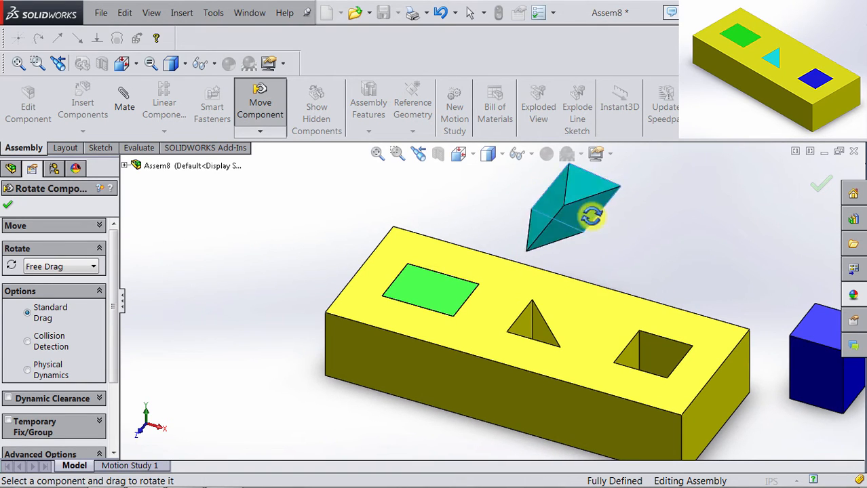
pyautogui.click(8, 203)
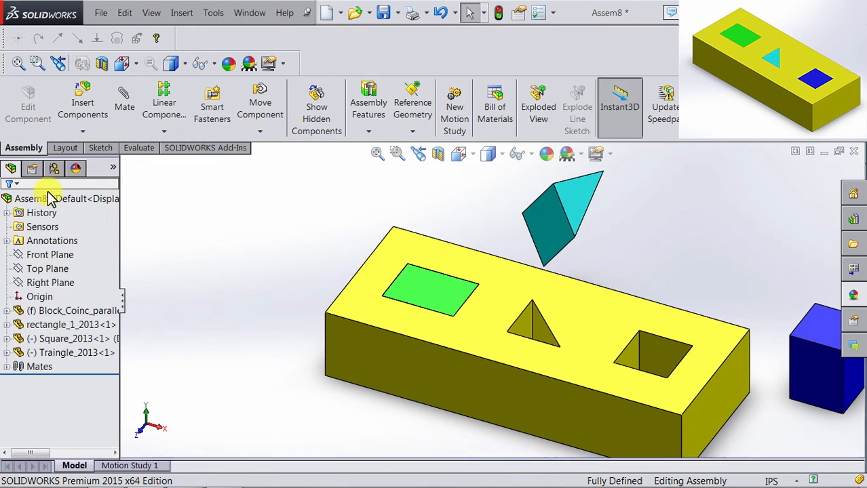
# Stand the triangle peg upright above the block via the Mate tool, closing without adding a mate
pyautogui.click(125, 102)
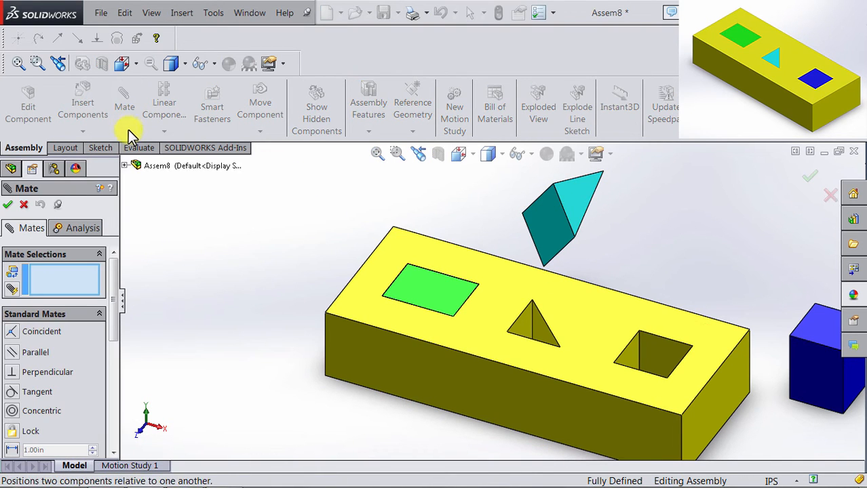
pyautogui.moveTo(581, 206)
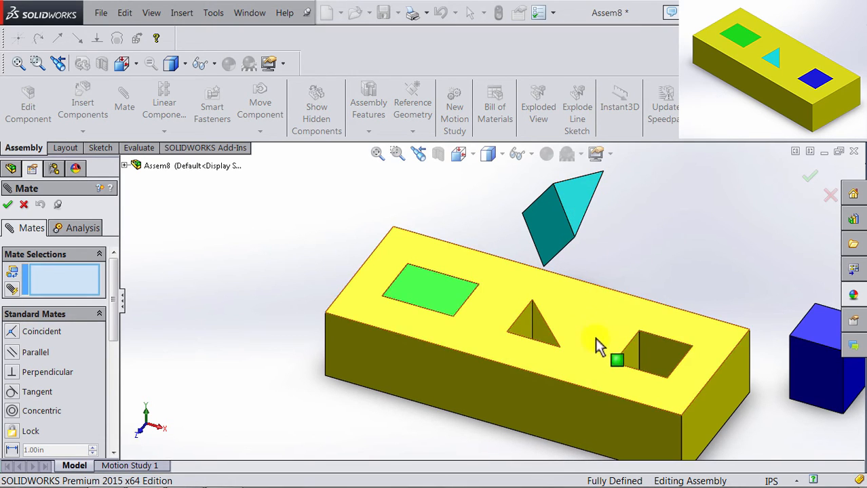
pyautogui.moveTo(589, 332)
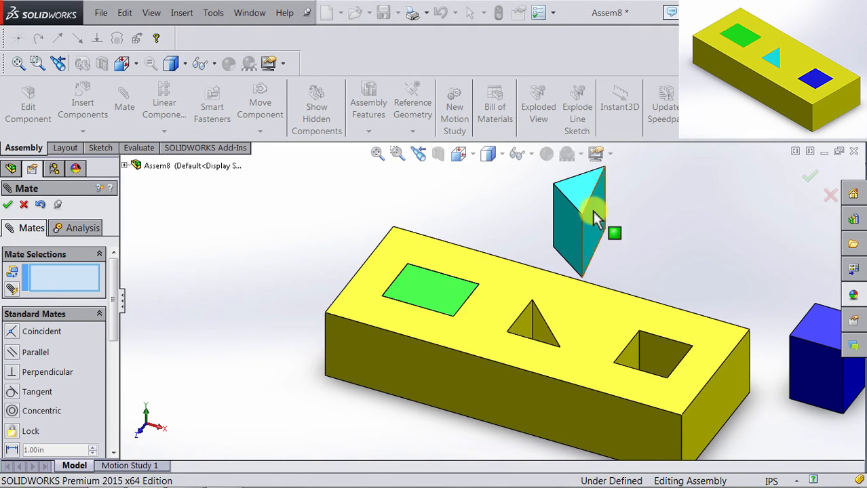
pyautogui.click(8, 204)
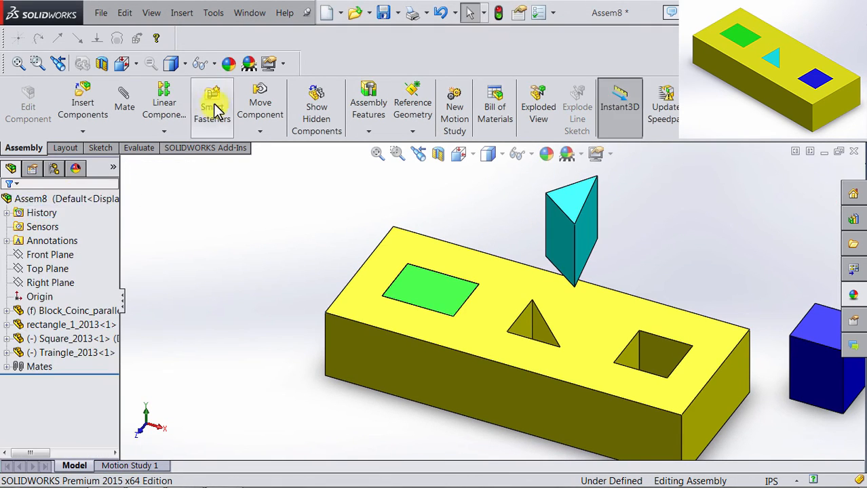
# Free-rotate the triangle peg so its faces point a new way, then return to Mate
pyautogui.click(260, 102)
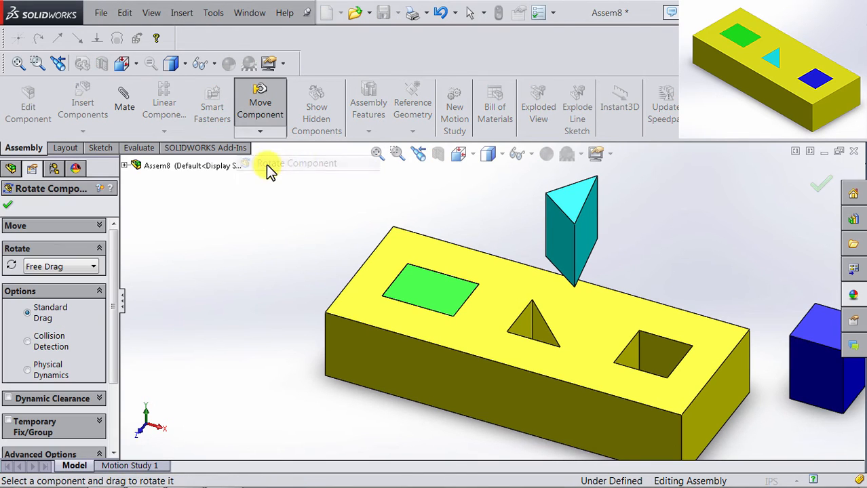
pyautogui.moveTo(570, 217); pyautogui.dragTo(594, 250)
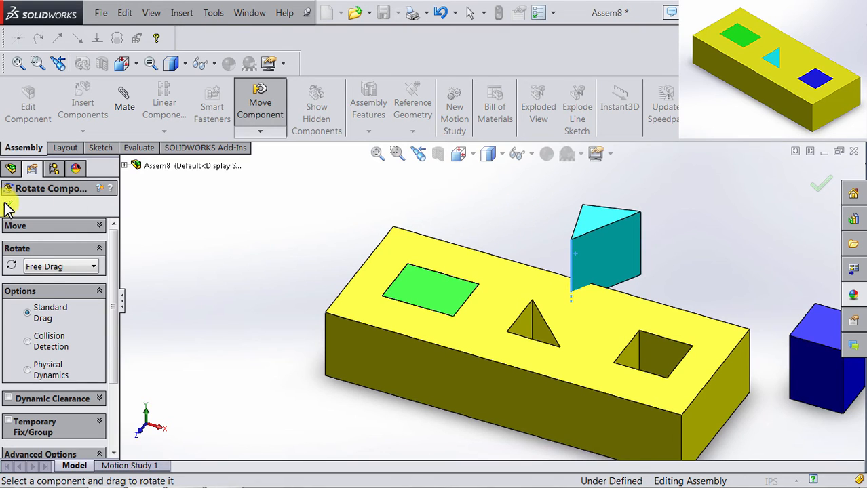
pyautogui.click(125, 102)
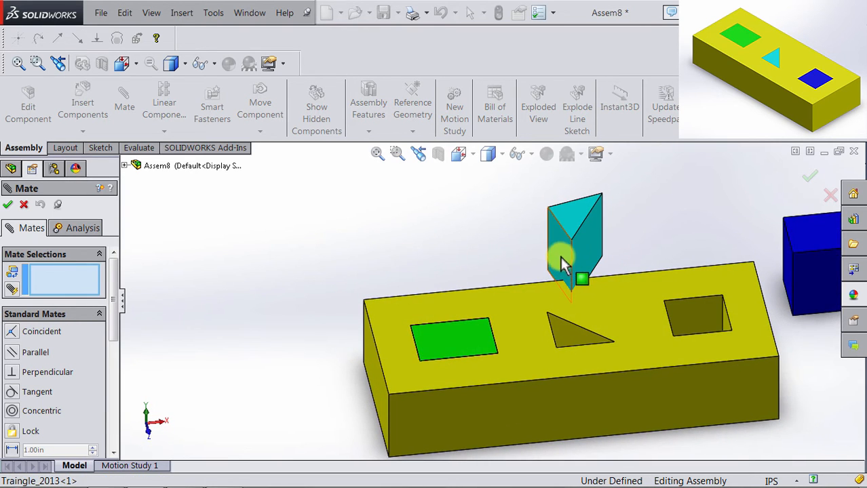
# Add a Coincident mate between a triangle peg side face and the triangular slot face
pyautogui.click(568, 251)
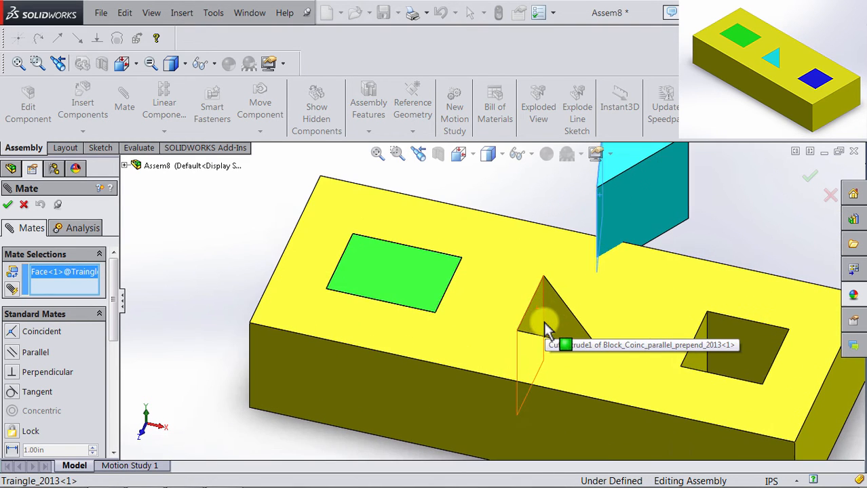
pyautogui.click(542, 319)
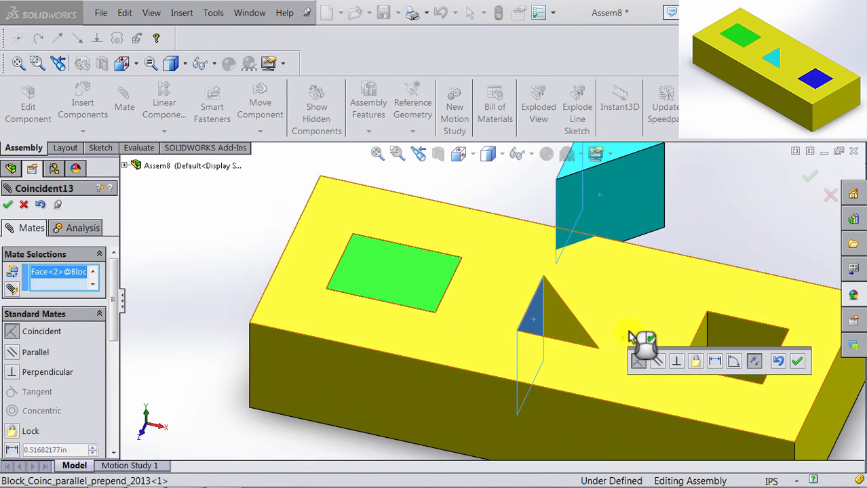
pyautogui.click(798, 361)
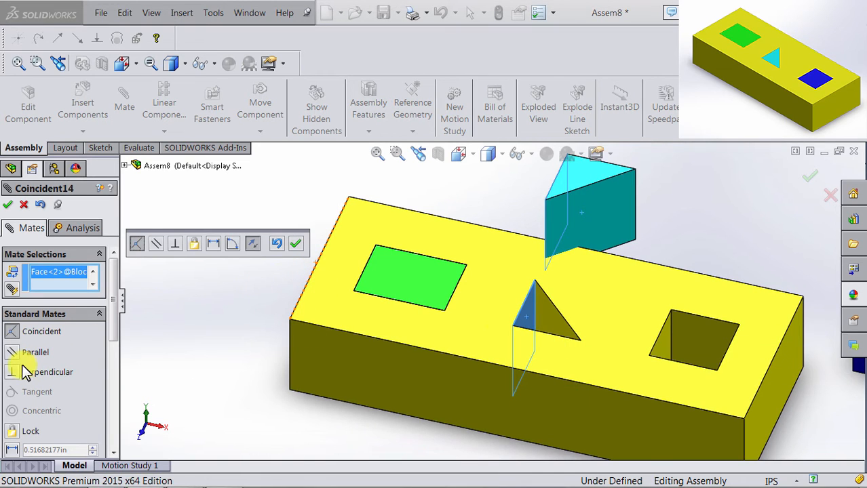
pyautogui.moveTo(15, 377)
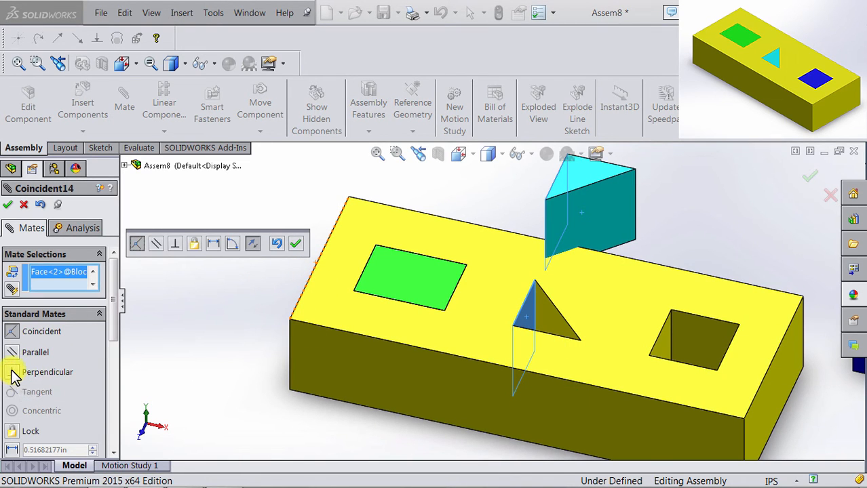
pyautogui.click(48, 372)
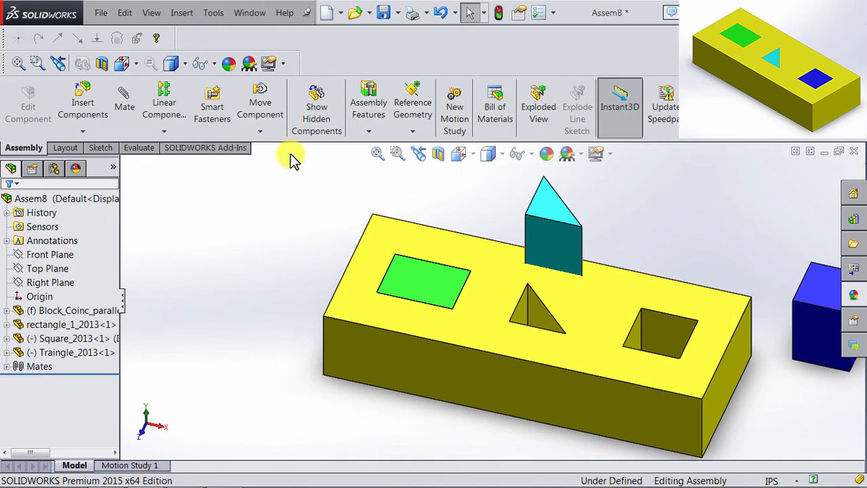
# Use Rotate Component to spin the triangle peg above its slot
pyautogui.click(260, 102)
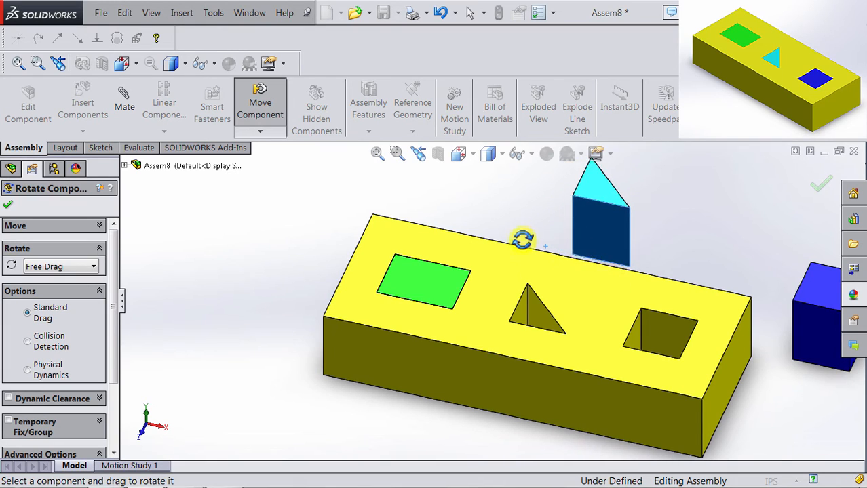
pyautogui.moveTo(600, 217); pyautogui.dragTo(556, 217)
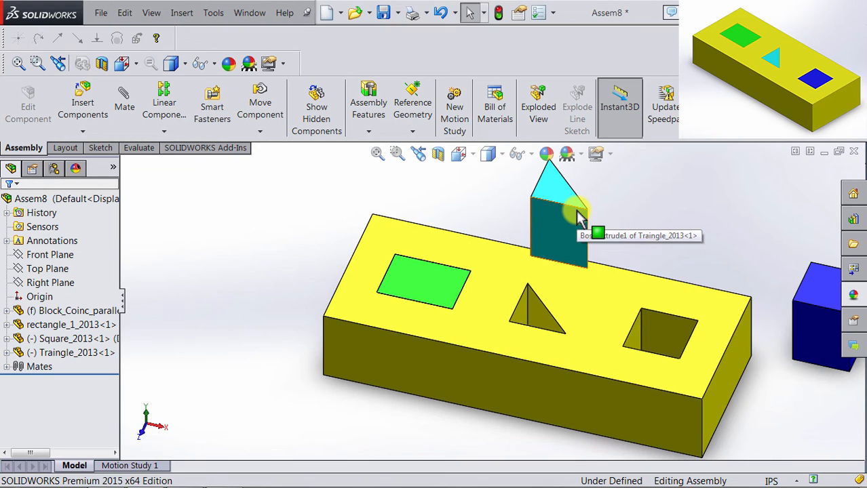
# Add a Coincident mate between a triangle peg edge and the slot edge so it drops in
pyautogui.click(124, 102)
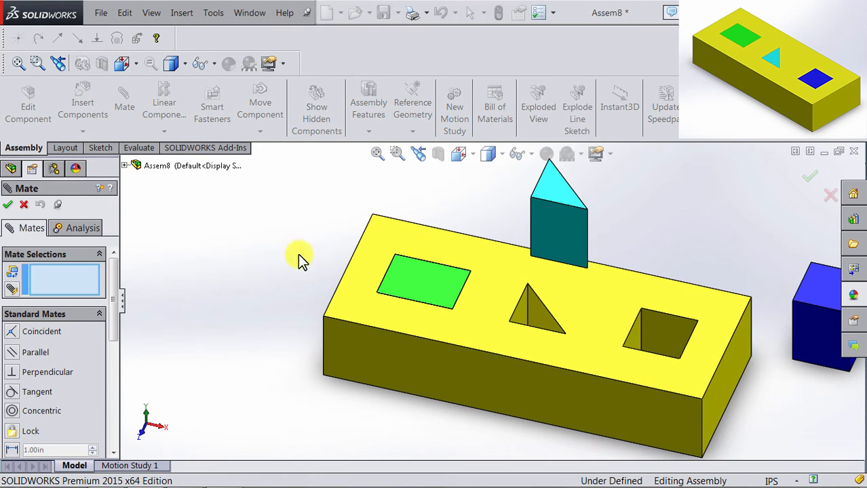
pyautogui.moveTo(589, 255)
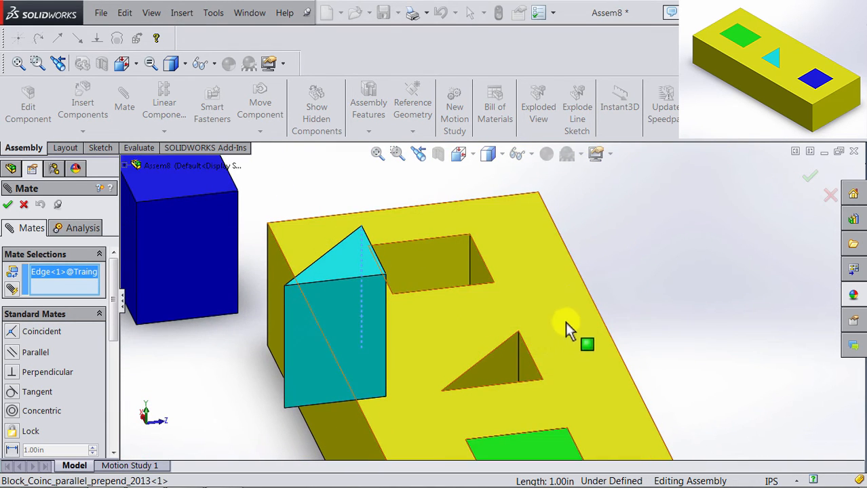
pyautogui.click(516, 378)
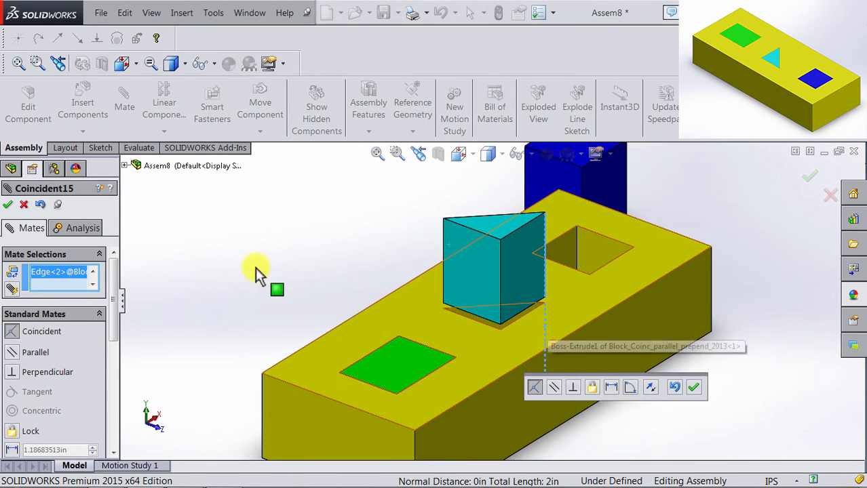
pyautogui.click(694, 388)
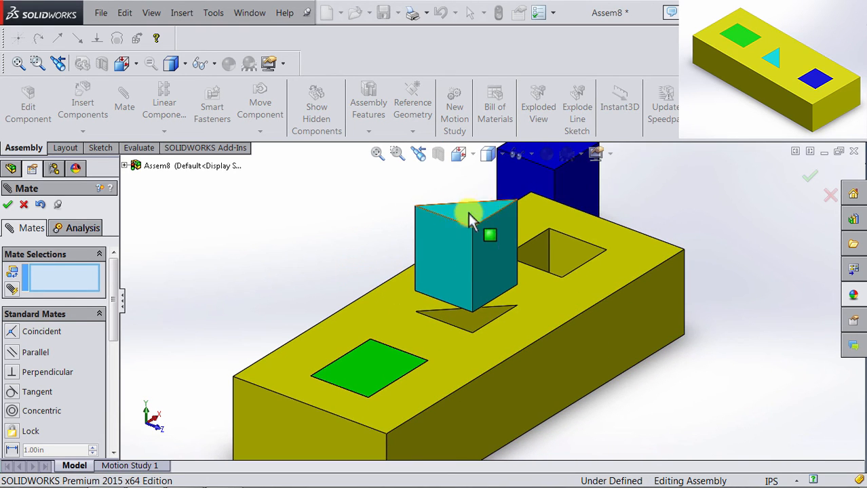
pyautogui.click(468, 214)
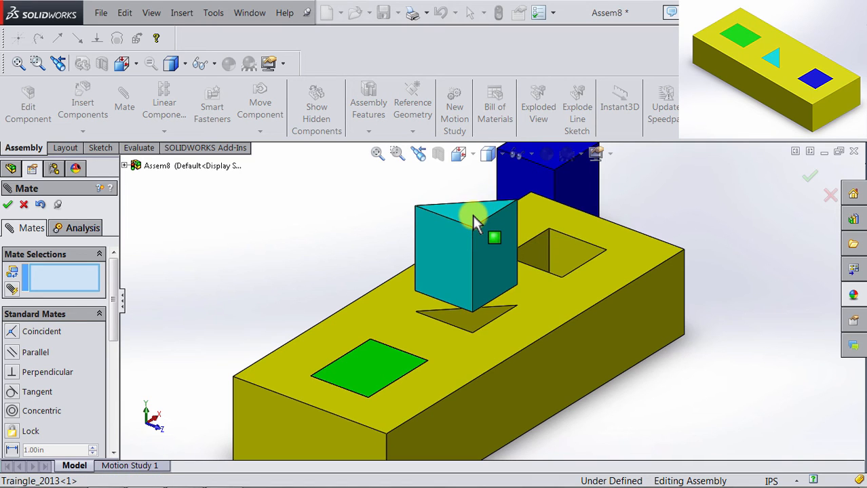
pyautogui.click(472, 215)
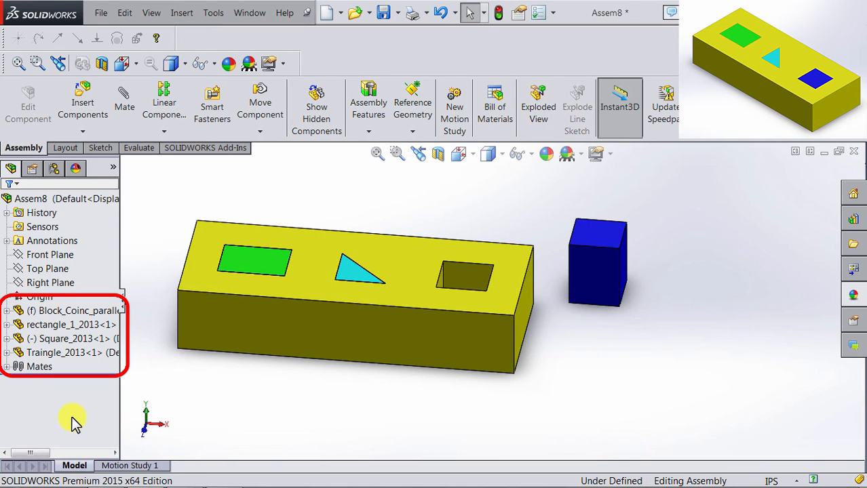
pyautogui.moveTo(129, 396)
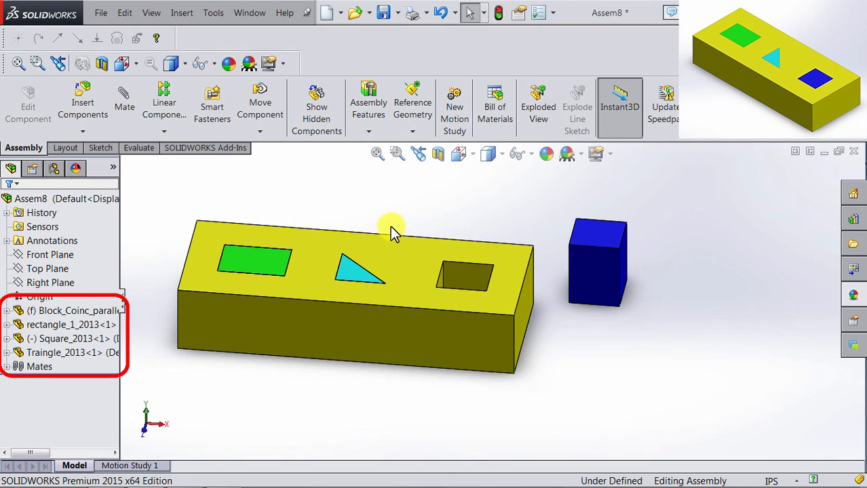
# Drag the unmated square peg up above the block's far end, then select the block's front face
pyautogui.moveTo(597, 260); pyautogui.dragTo(515, 204)
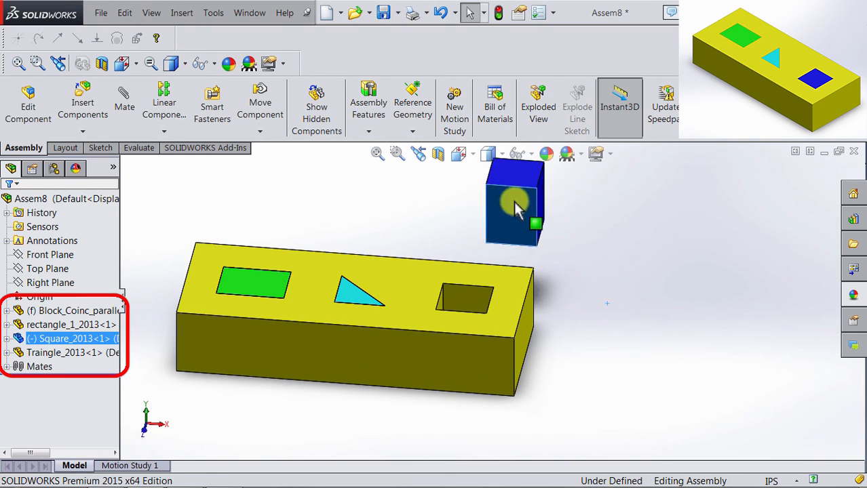
pyautogui.moveTo(515, 206); pyautogui.dragTo(580, 247)
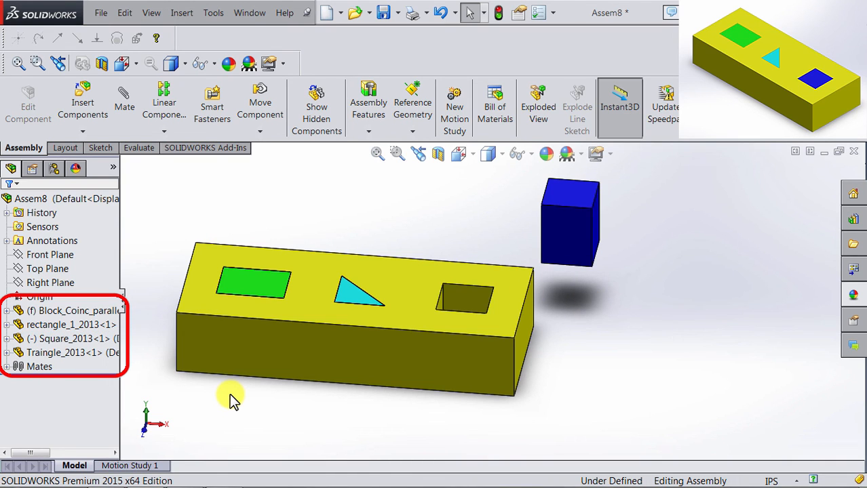
pyautogui.moveTo(270, 342)
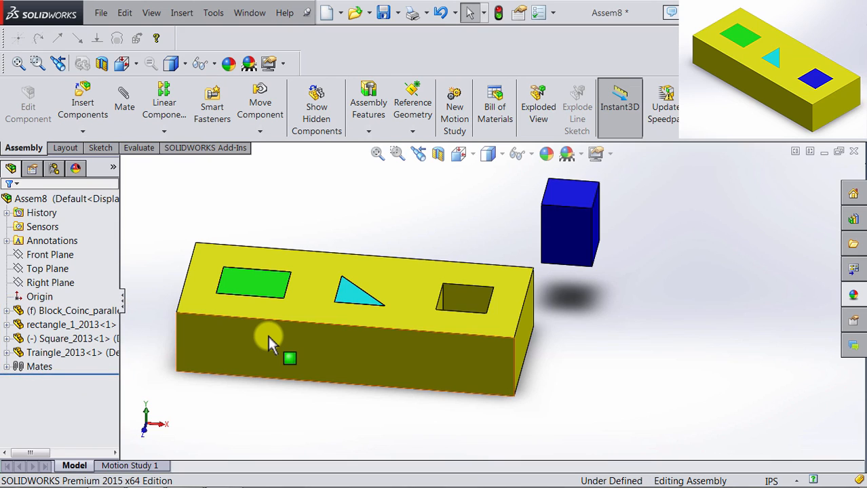
pyautogui.click(255, 281)
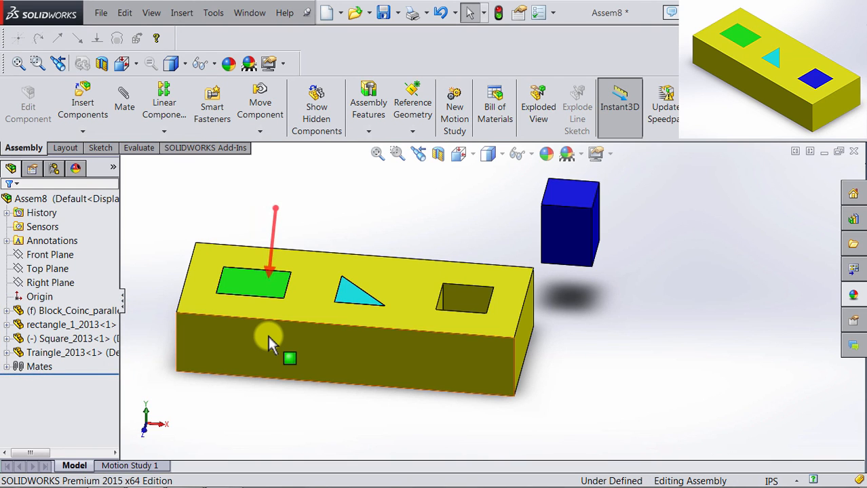